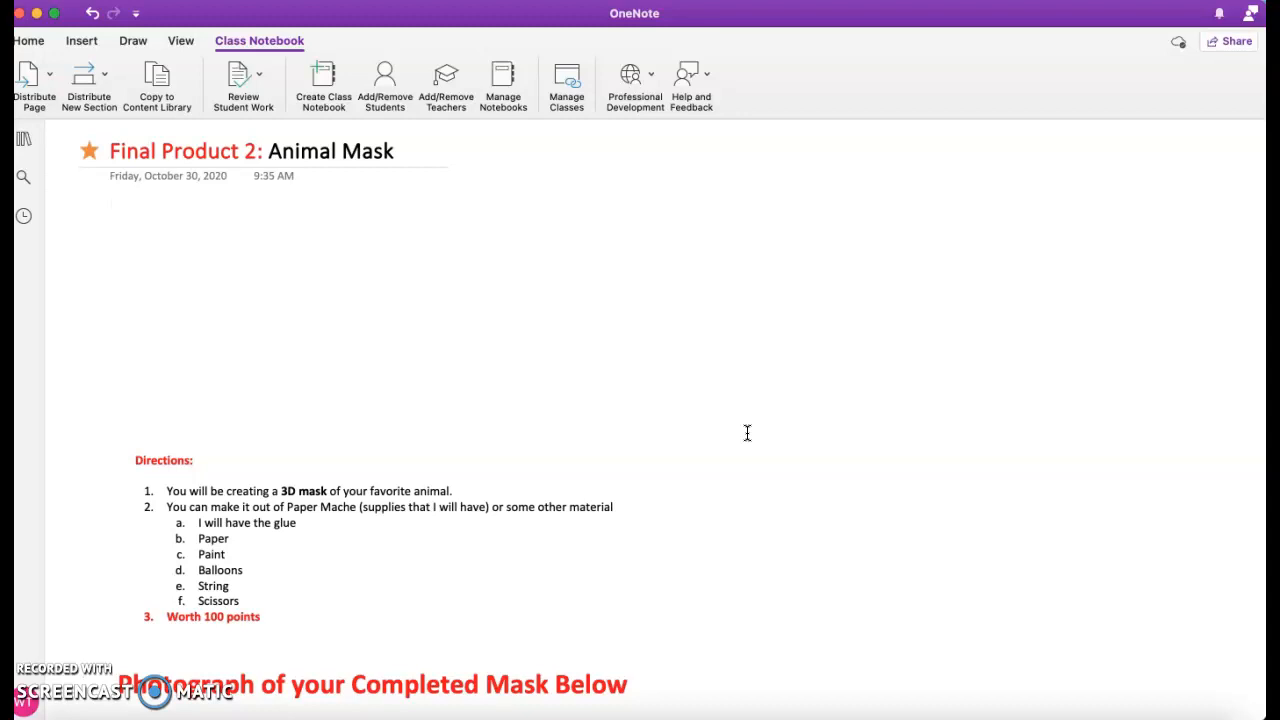
{"action": "left_click", "coordinate": [111, 207]}
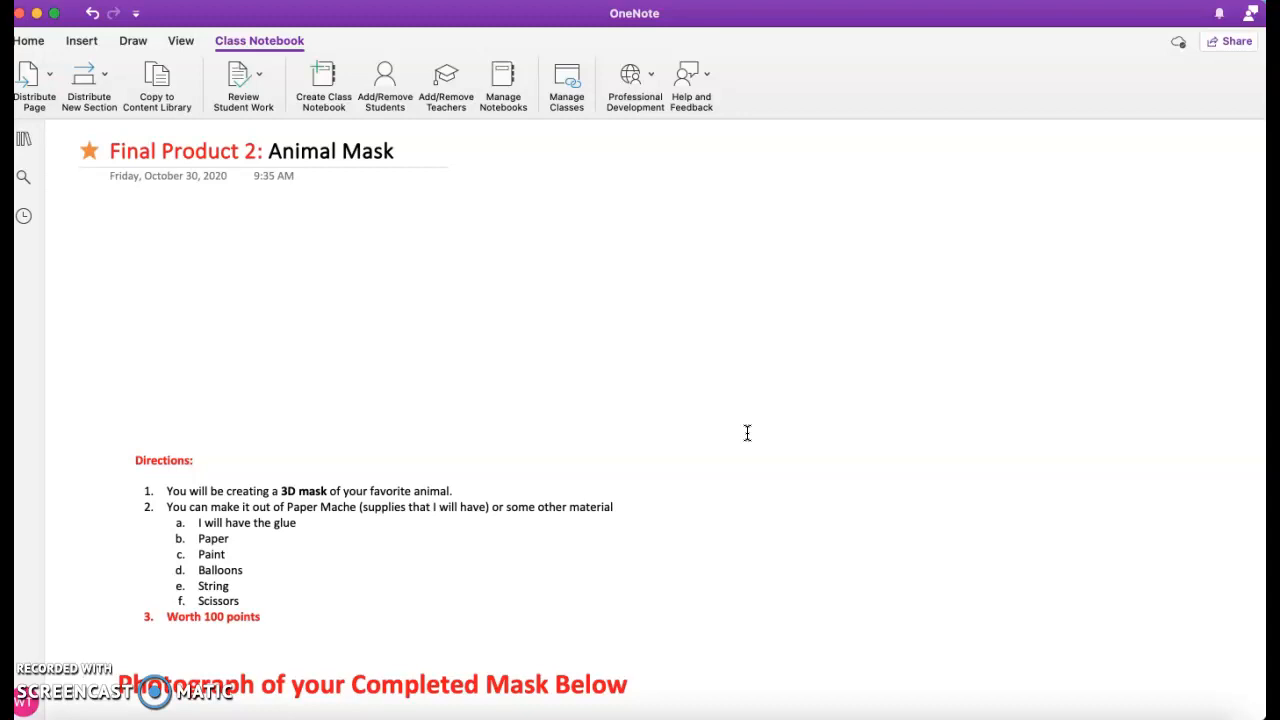
{"action": "left_click", "coordinate": [111, 207]}
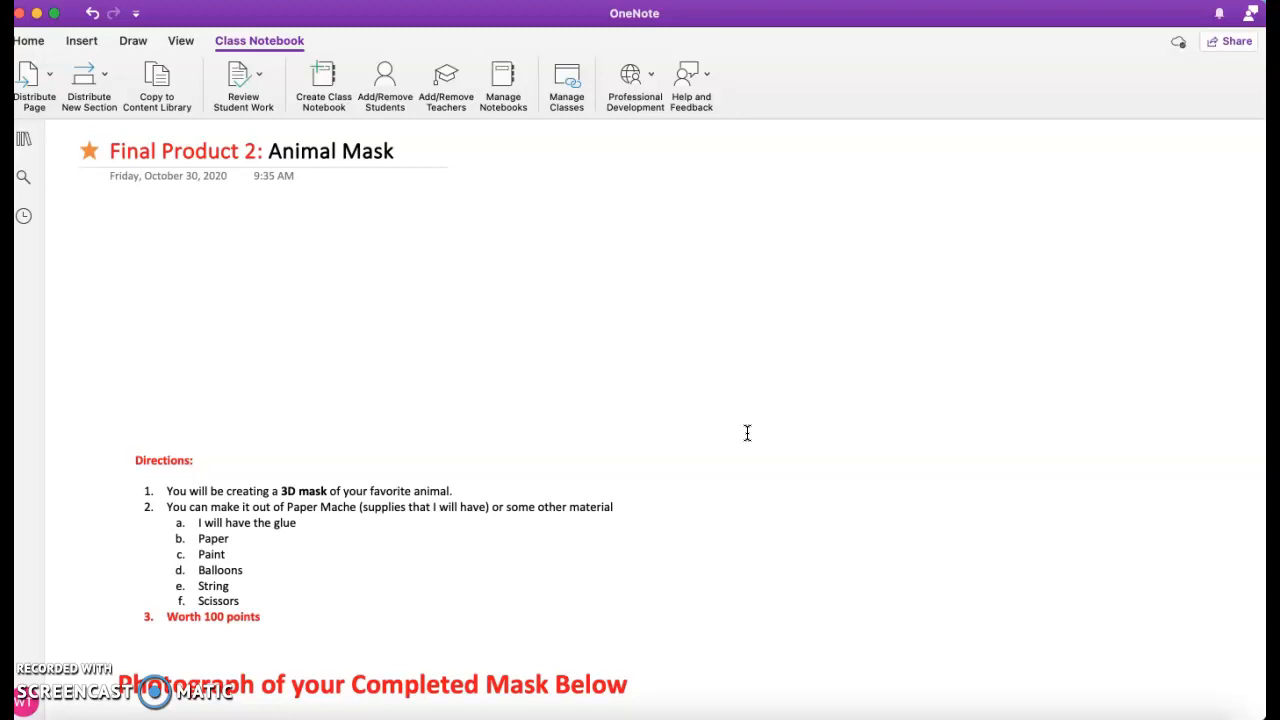
{"action": "left_click", "coordinate": [112, 208]}
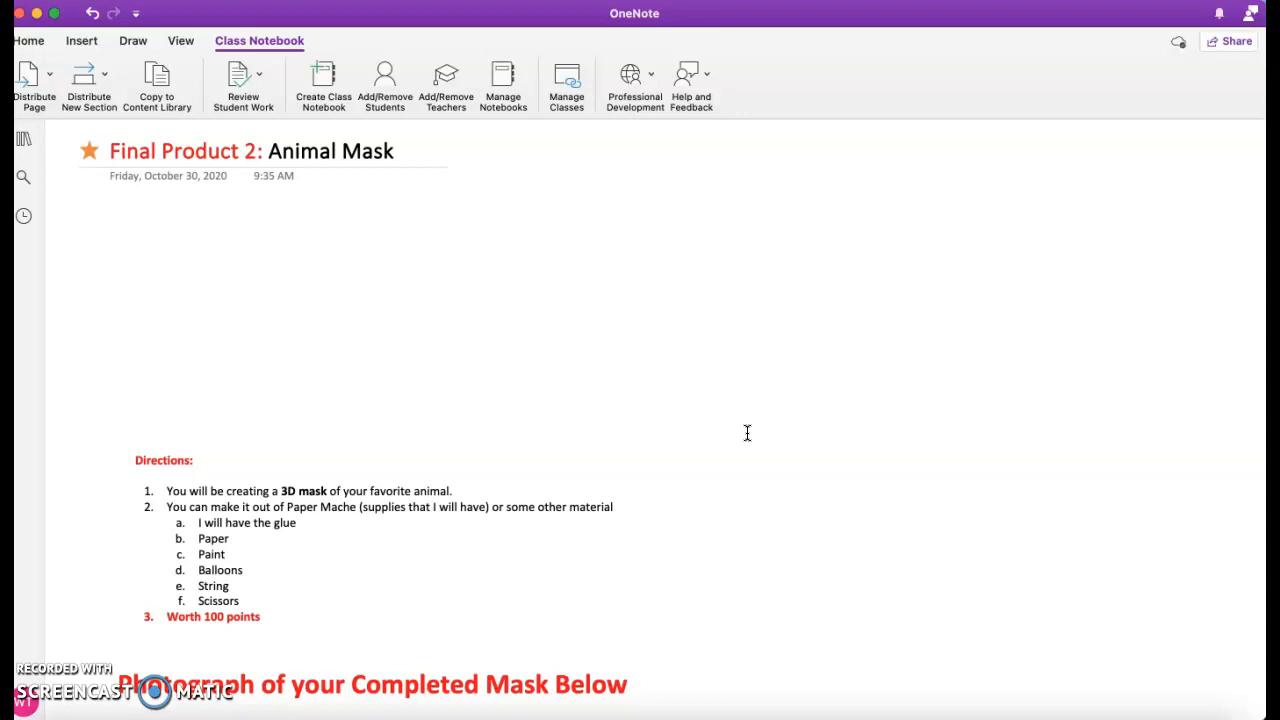
{"action": "left_click", "coordinate": [111, 207]}
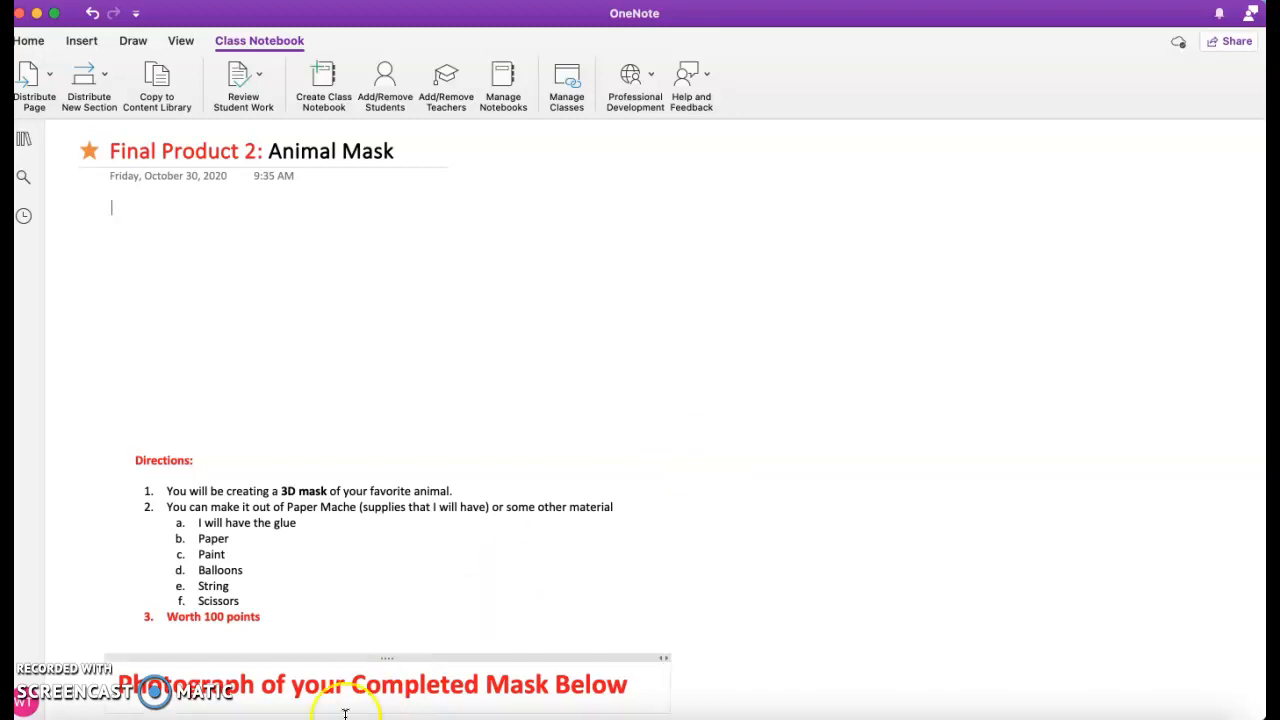